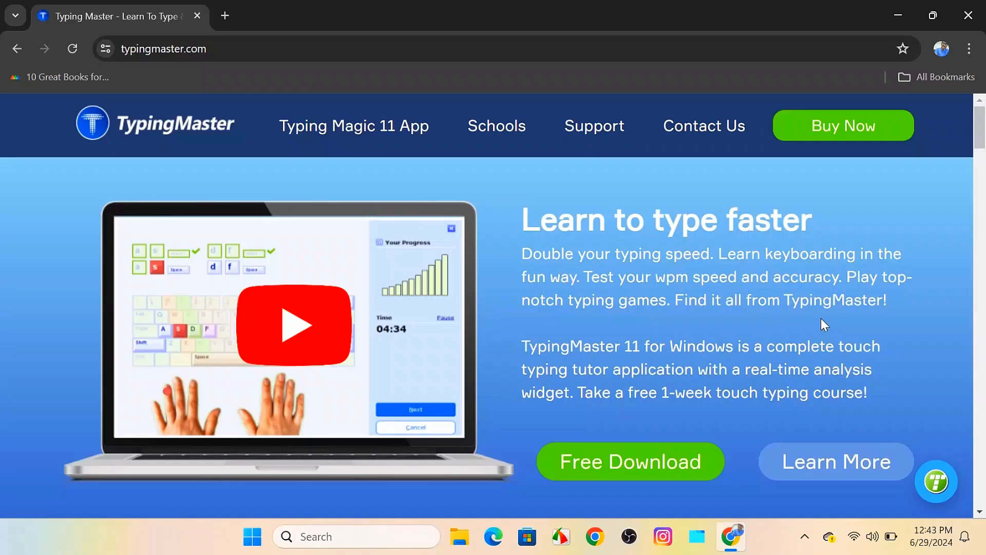
{"action": "mouse_move", "coordinate": [596, 272]}
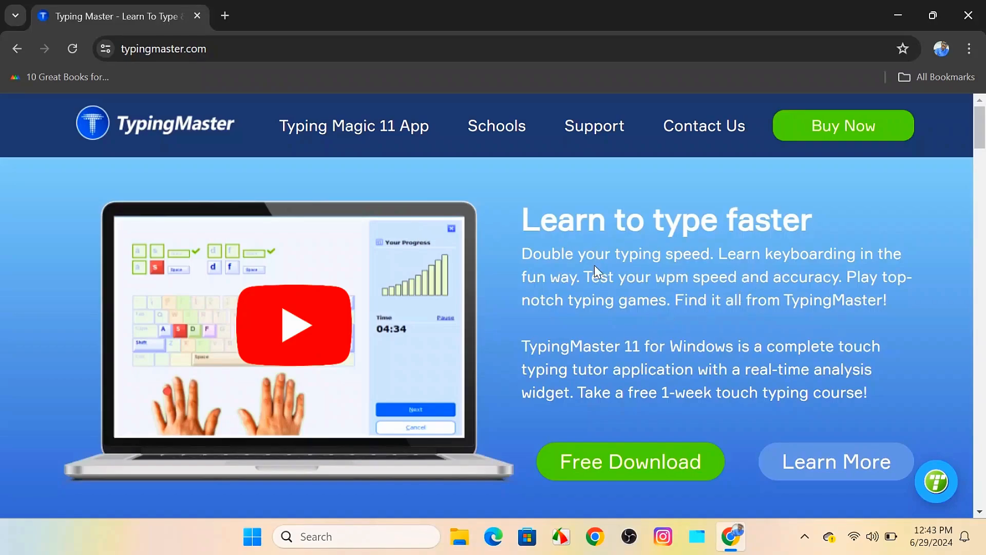
{"action": "mouse_move", "coordinate": [596, 270]}
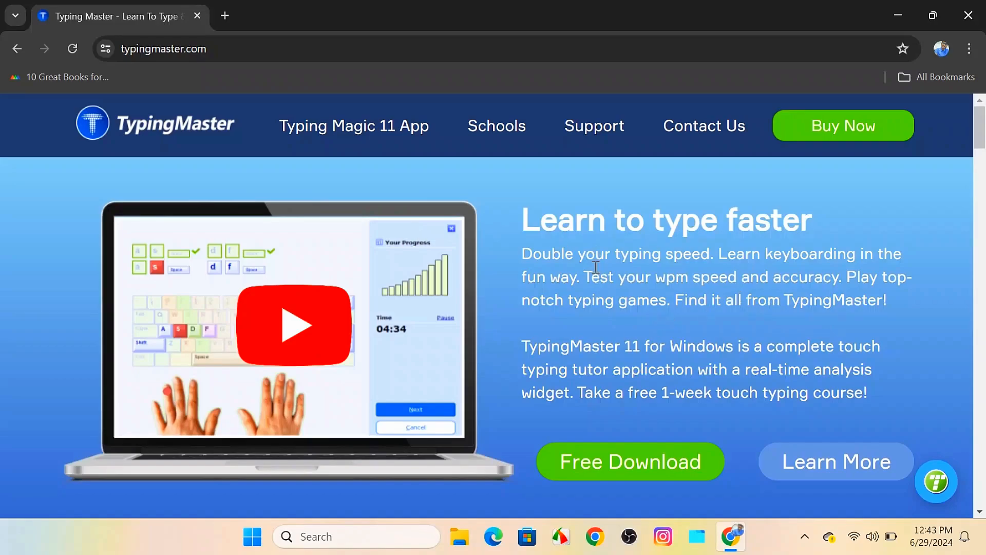
Scroll the typingmaster.com homepage down to its course and games sections and back up.
{"action": "scroll", "scroll_direction": "down", "scroll_amount": 3}
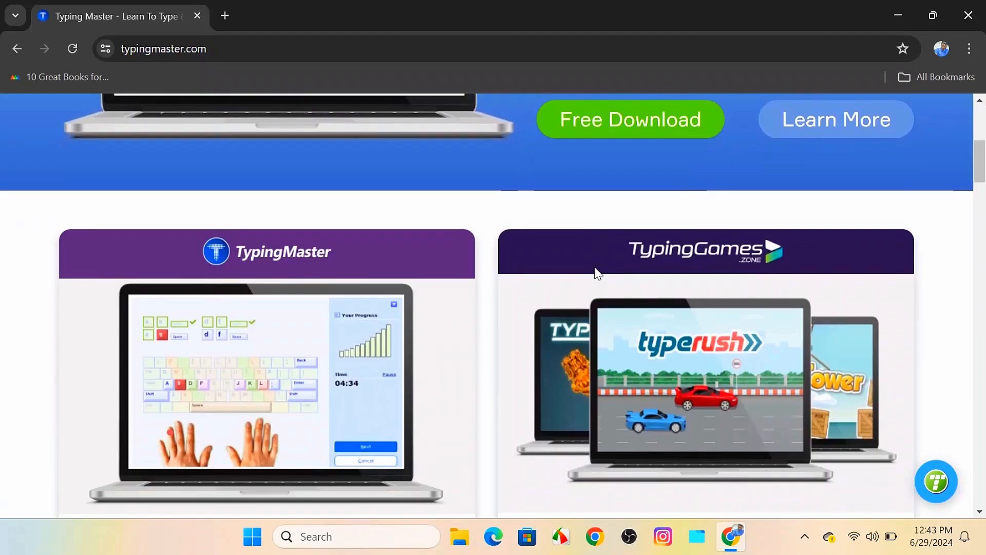
{"action": "scroll", "scroll_direction": "down", "scroll_amount": 3}
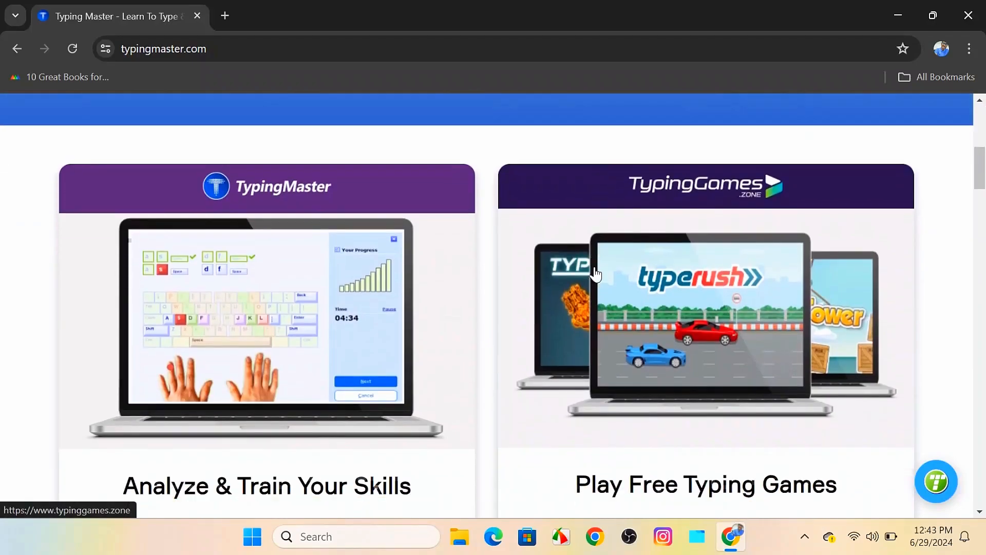
{"action": "scroll", "scroll_direction": "down", "scroll_amount": 3}
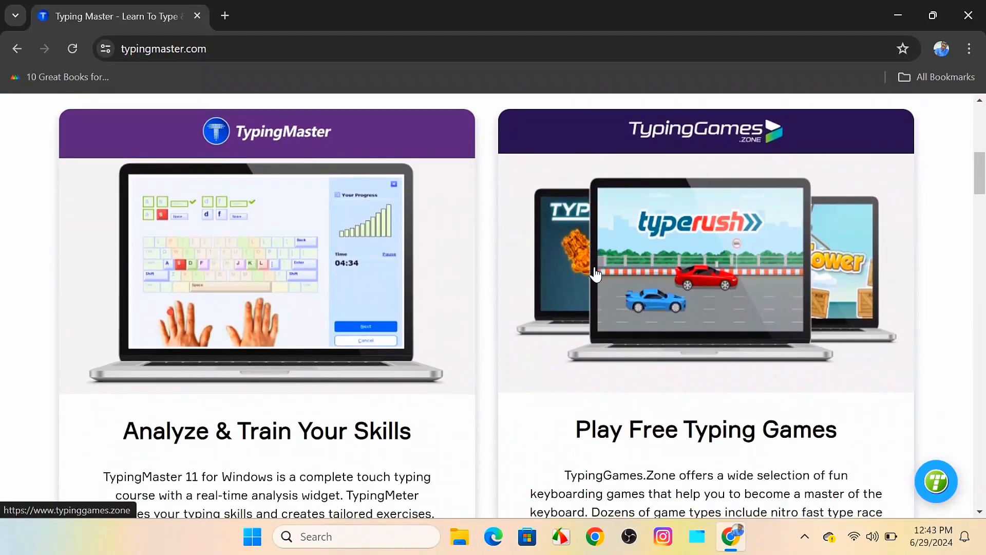
{"action": "scroll", "scroll_direction": "up", "scroll_amount": 3}
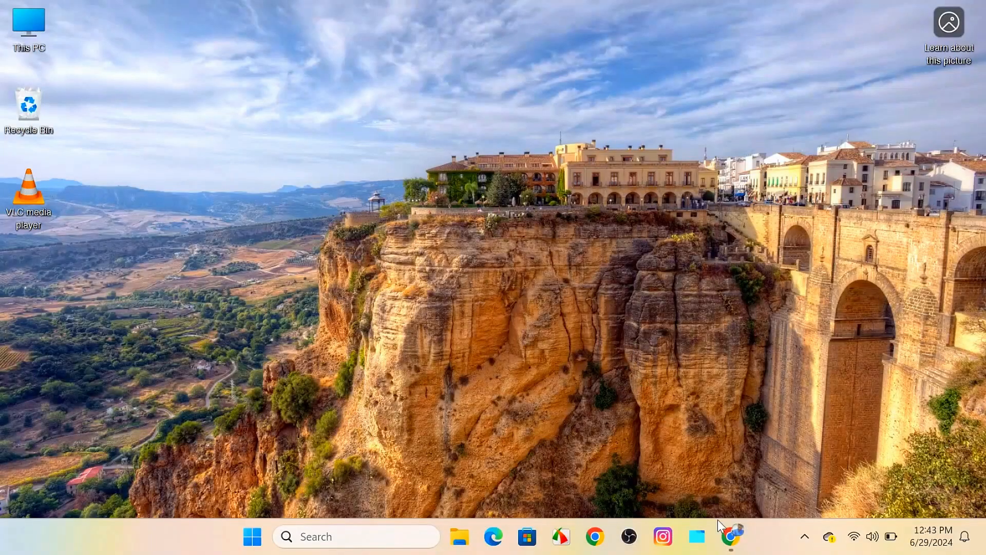
Reopen Chrome and load typingmaster.com in a new tab.
{"action": "left_click", "coordinate": [731, 536]}
{"action": "type", "text": "typingmaster.com"}
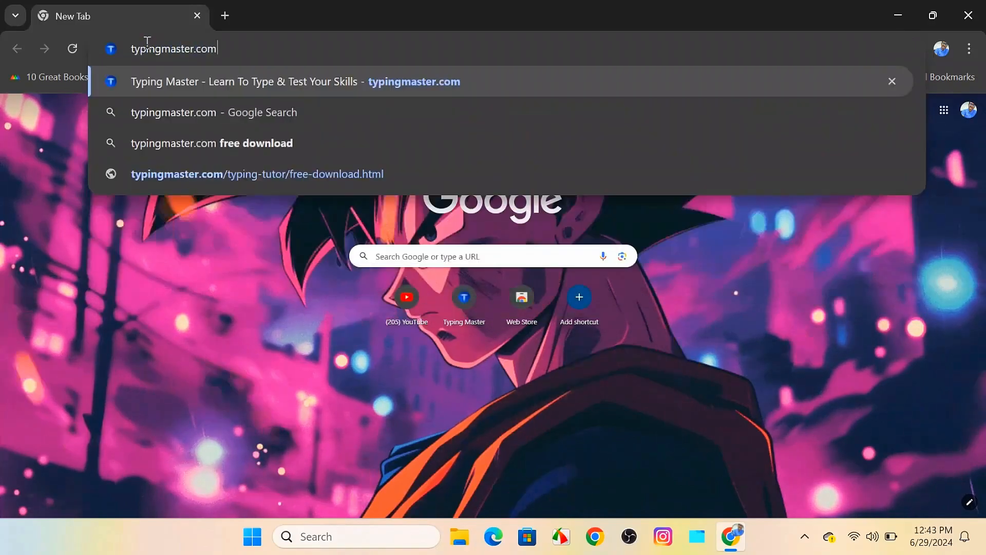
{"action": "key", "text": "Enter"}
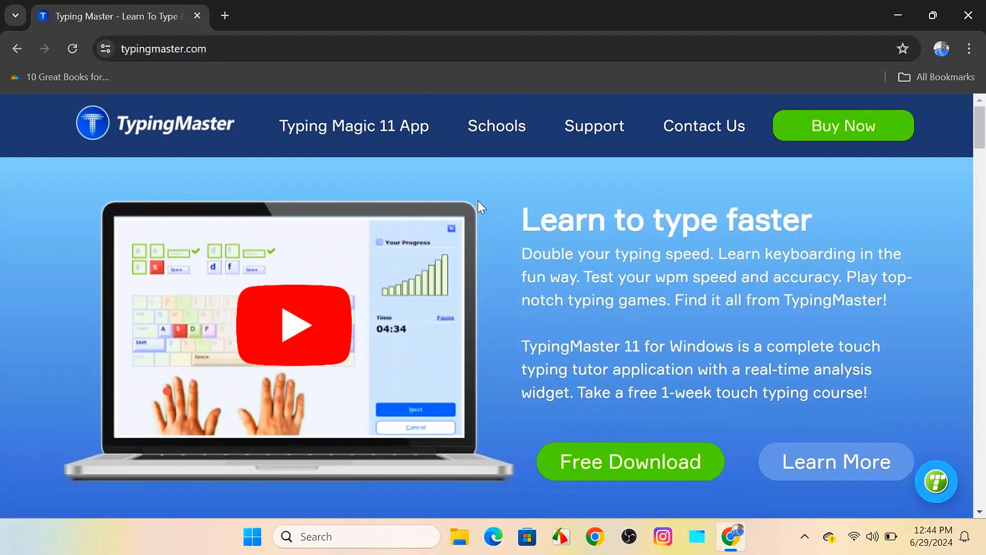
{"action": "mouse_move", "coordinate": [523, 207]}
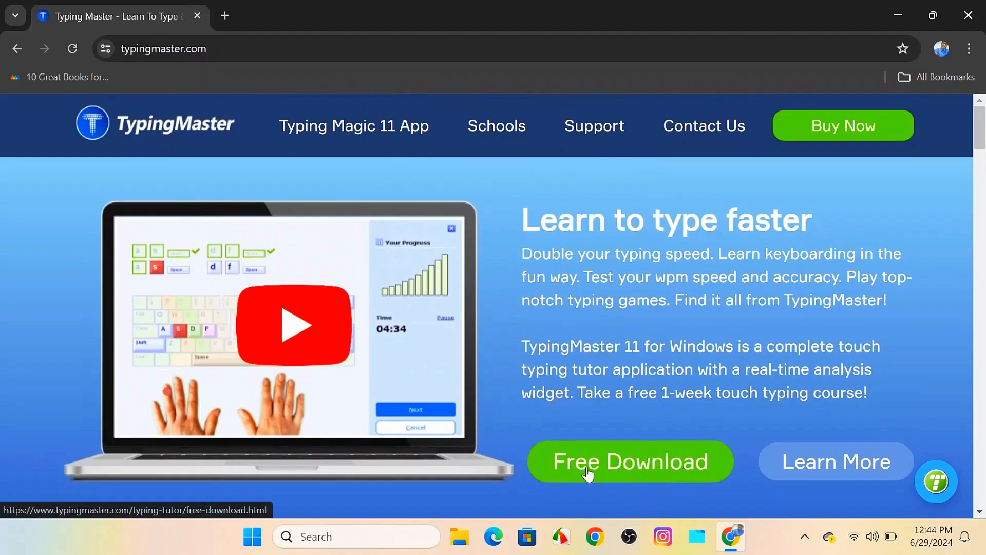
Download TypingMaster 11 via Free Download and run the installer from Chrome's downloads.
{"action": "left_click", "coordinate": [630, 461]}
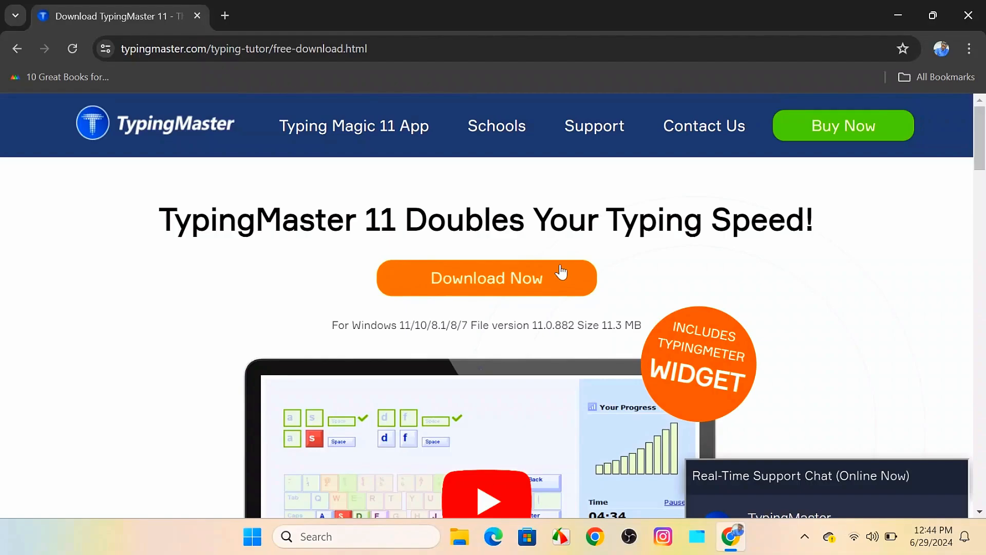
{"action": "mouse_move", "coordinate": [501, 291]}
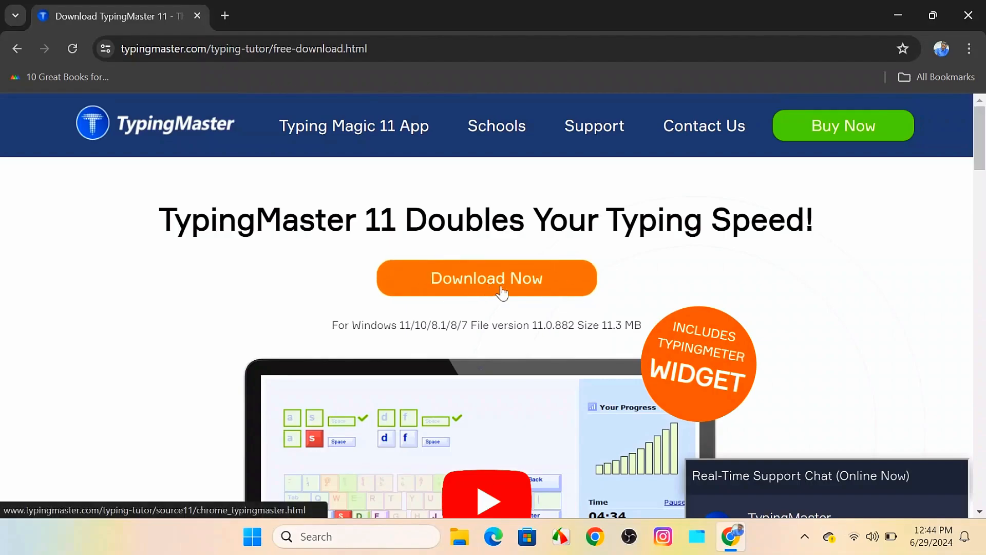
{"action": "left_click", "coordinate": [485, 277]}
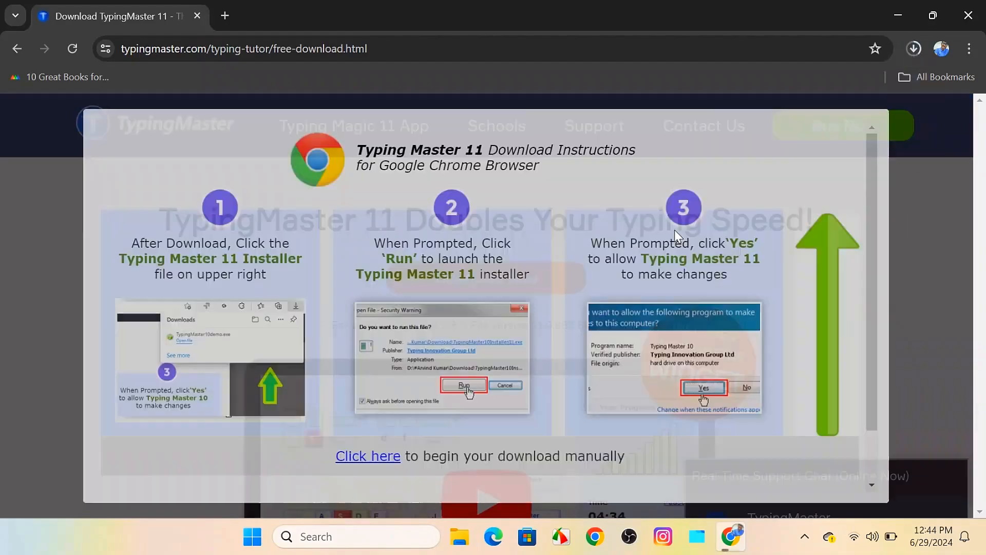
{"action": "left_click", "coordinate": [913, 48]}
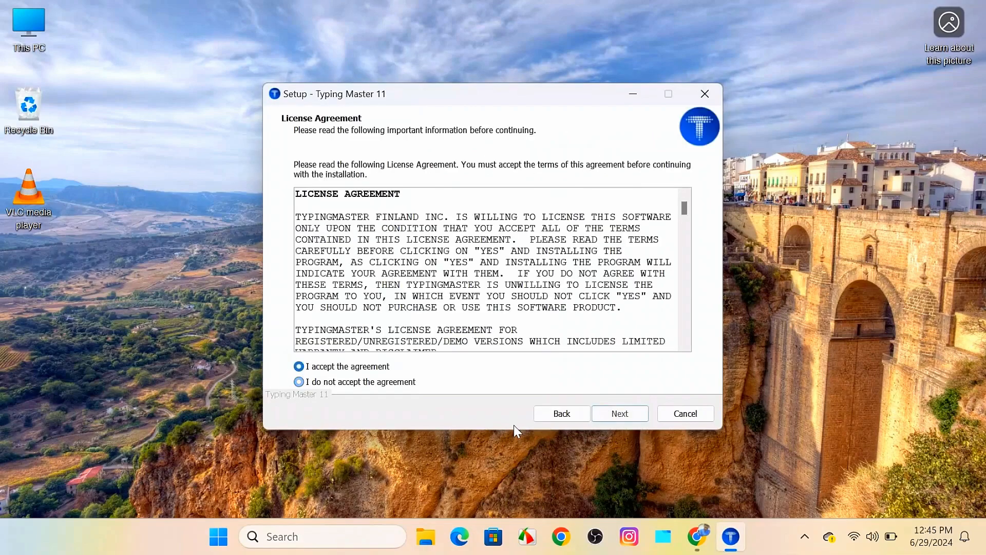
Accept the license, keep the default components with Typing Meter Widget, and finish setup.
{"action": "left_click", "coordinate": [619, 413]}
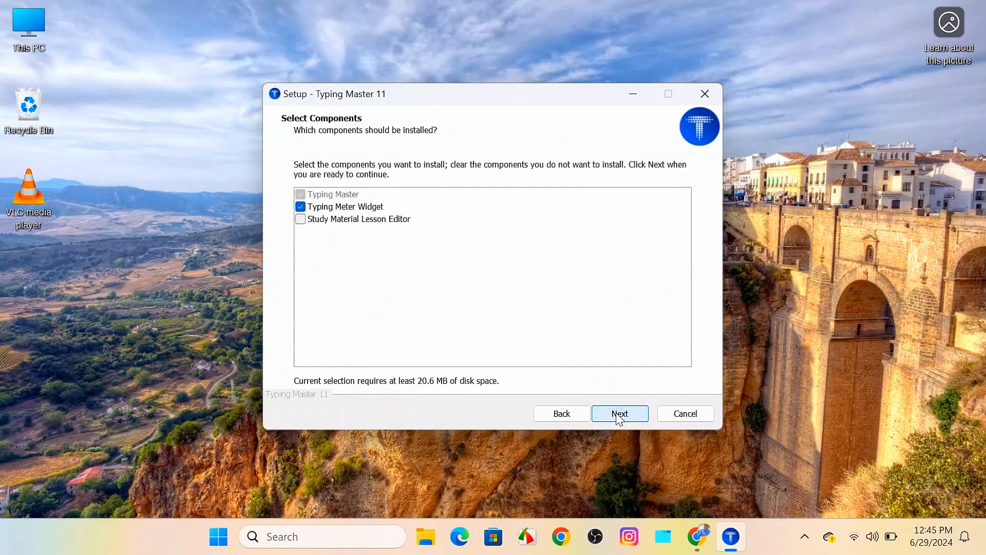
{"action": "left_click", "coordinate": [619, 413]}
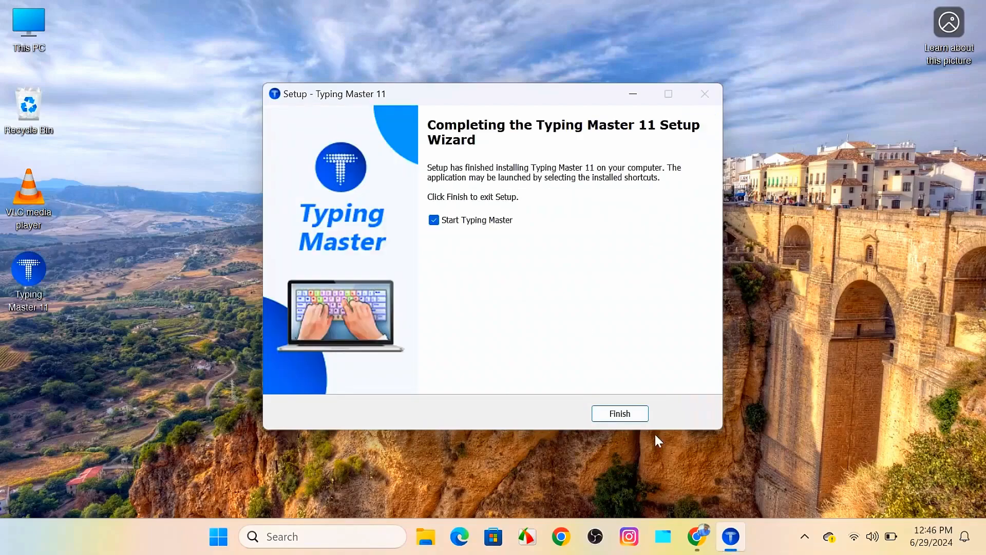
{"action": "left_click", "coordinate": [619, 413]}
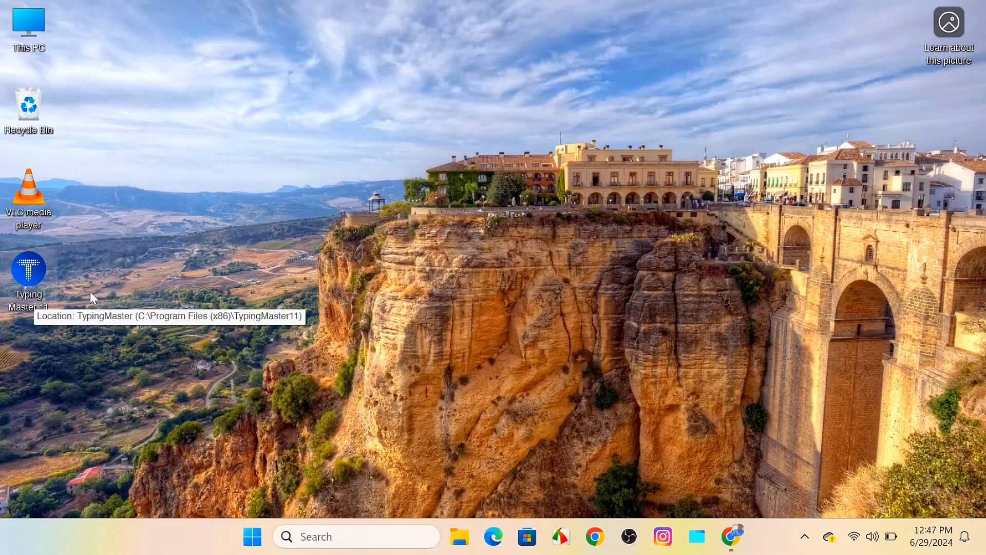
Move the Typing Master 11 shortcut up the desktop and search 'typ' in Start.
{"action": "left_click_drag", "start_coordinate": [29, 270], "coordinate": [198, 223]}
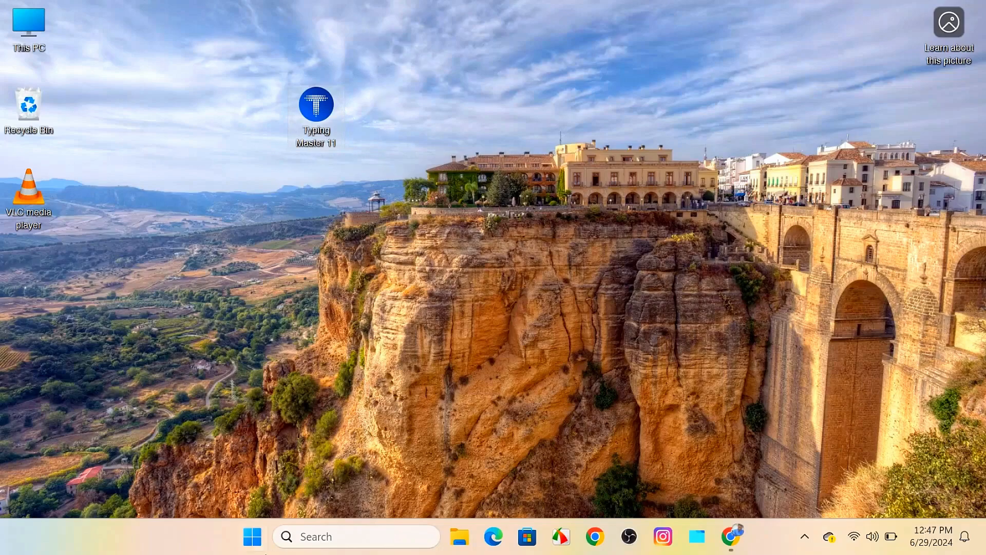
{"action": "left_click", "coordinate": [253, 537]}
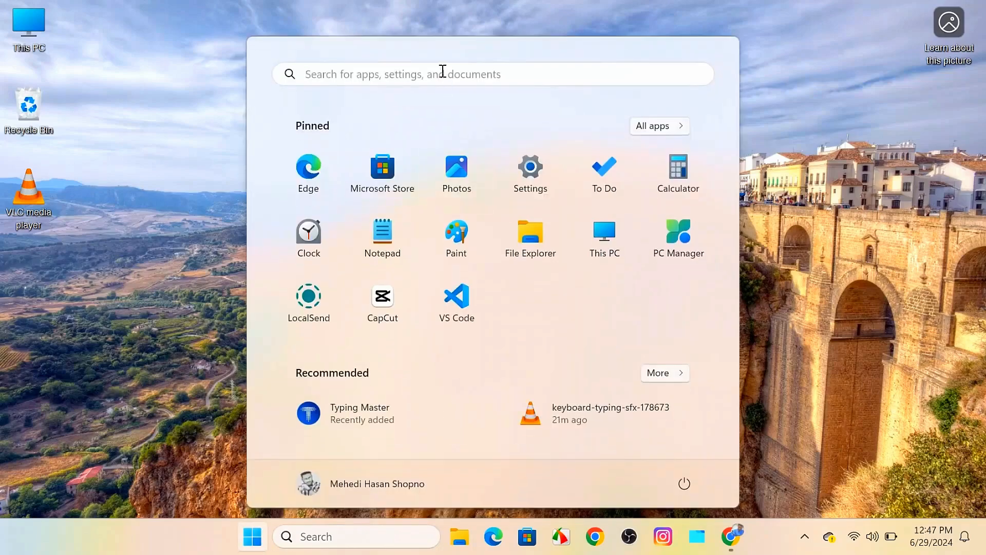
{"action": "type", "text": "typing"}
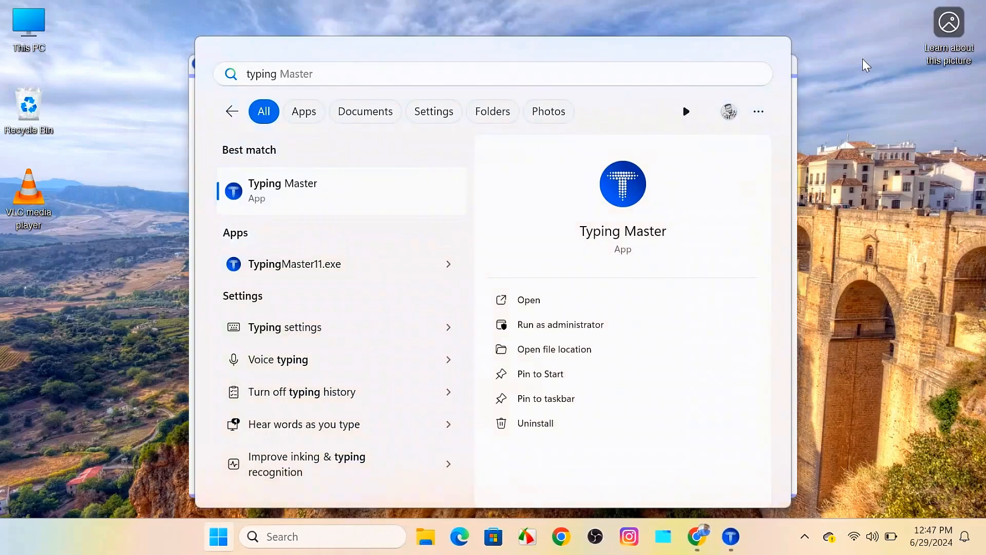
Launch Typing Master from the search result and enter the user name 'Mehedi'.
{"action": "left_click", "coordinate": [528, 299]}
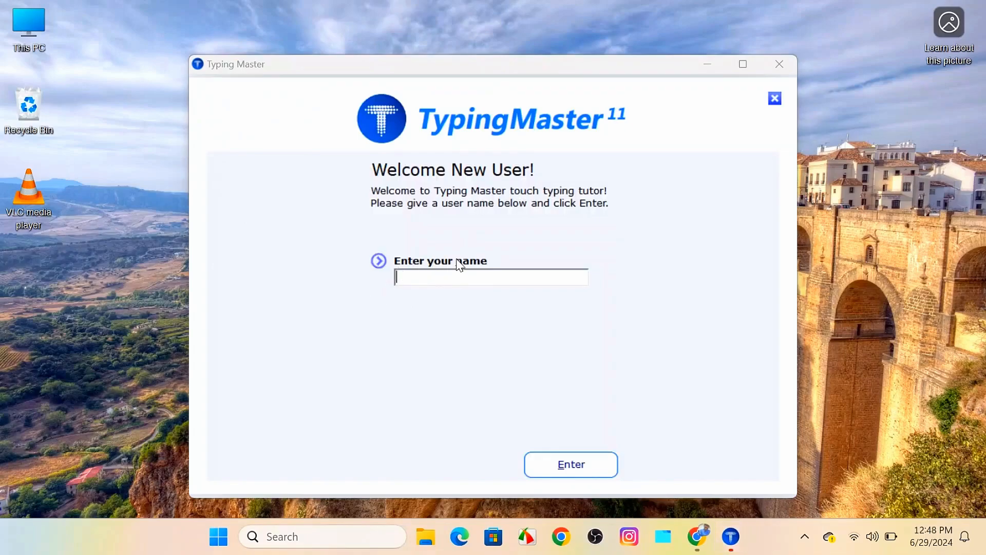
{"action": "type", "text": "Mehedi"}
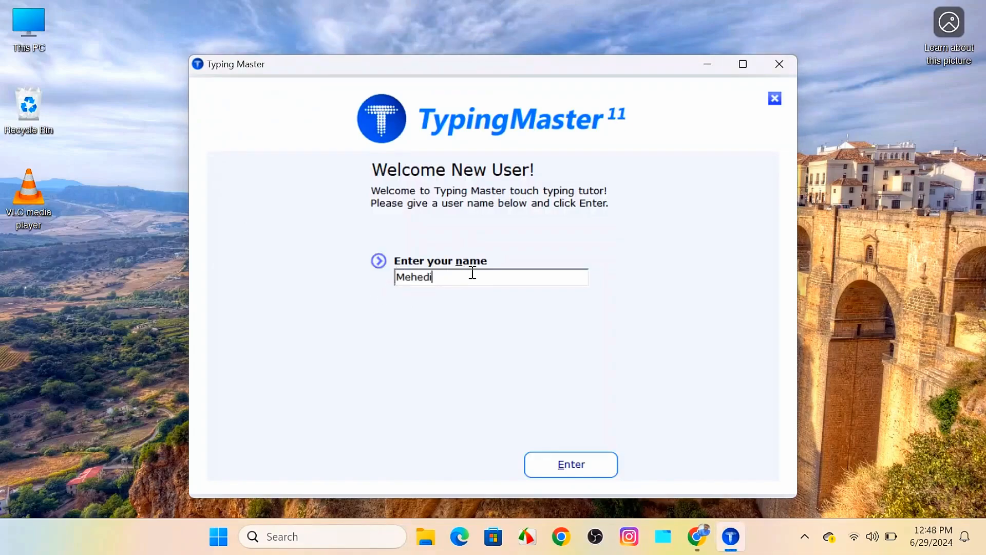
{"action": "left_click", "coordinate": [570, 464]}
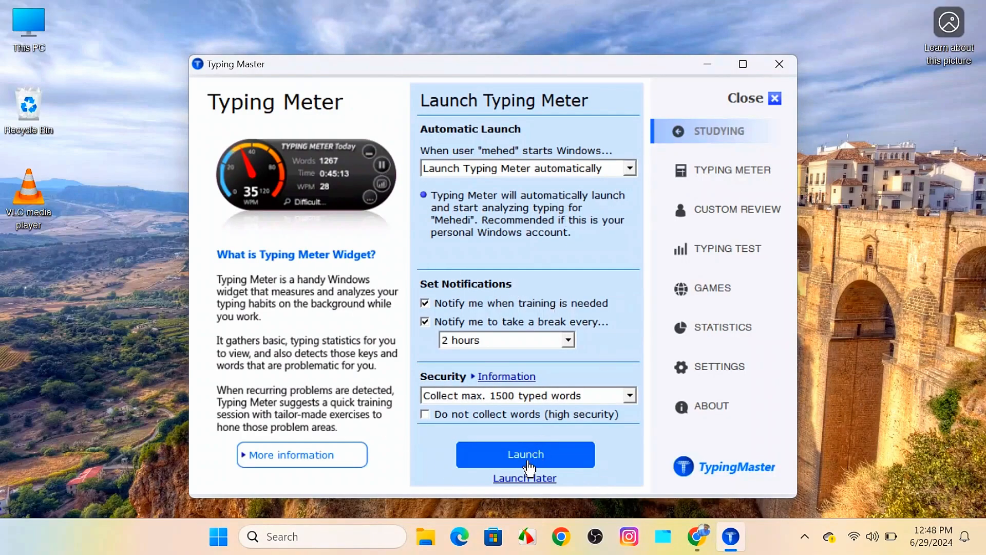
Launch the Typing Meter widget, reaching the Choose Course screen.
{"action": "left_click", "coordinate": [525, 454]}
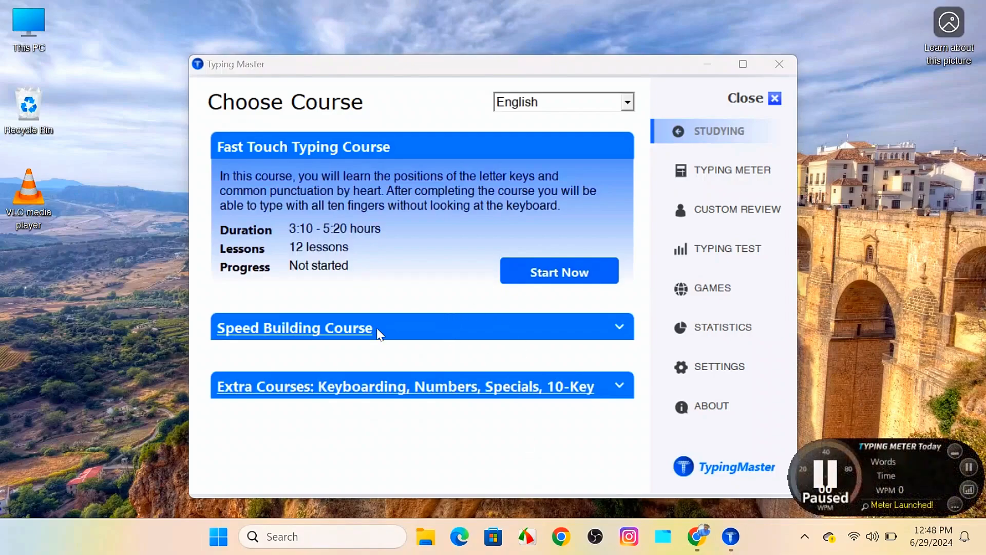
{"action": "mouse_move", "coordinate": [728, 249]}
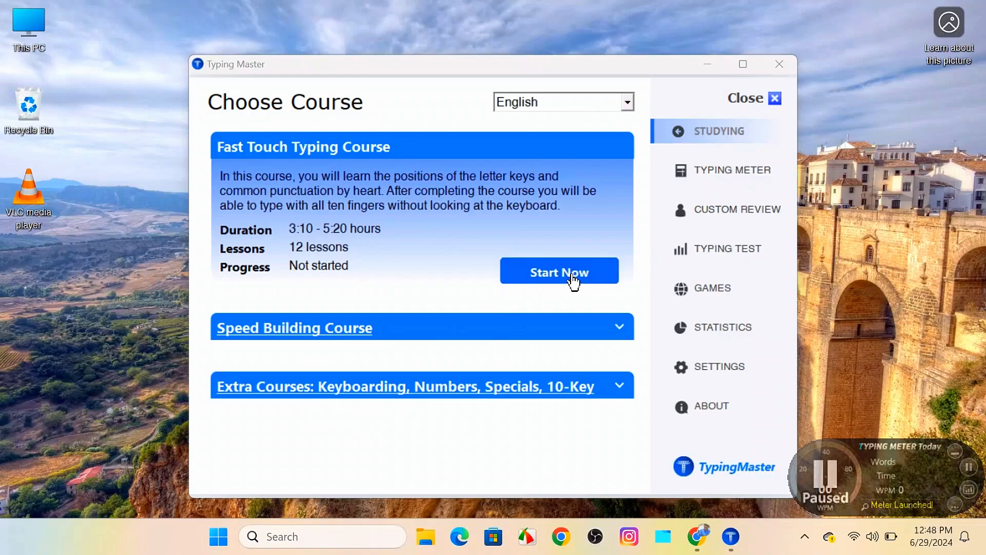
{"action": "mouse_move", "coordinate": [592, 298]}
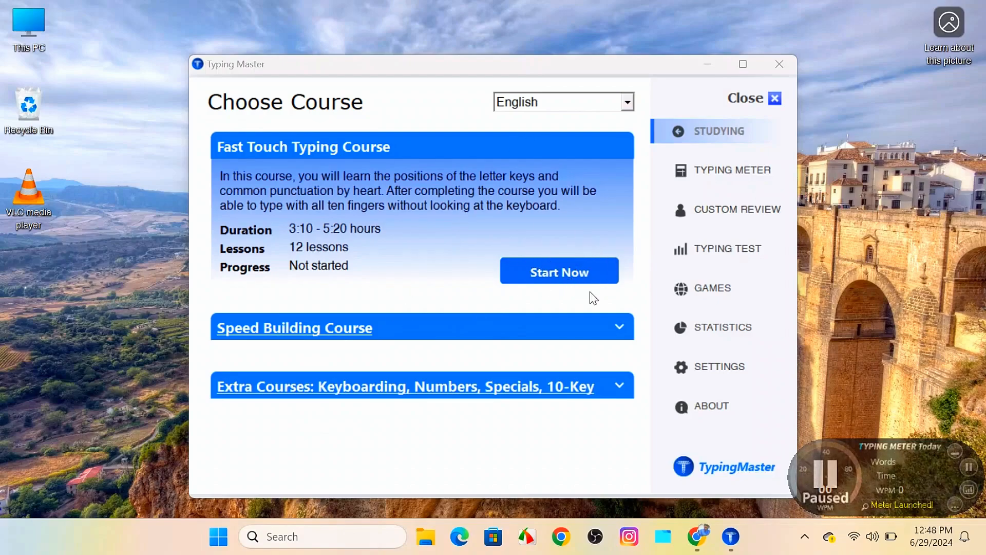
{"action": "mouse_move", "coordinate": [557, 372]}
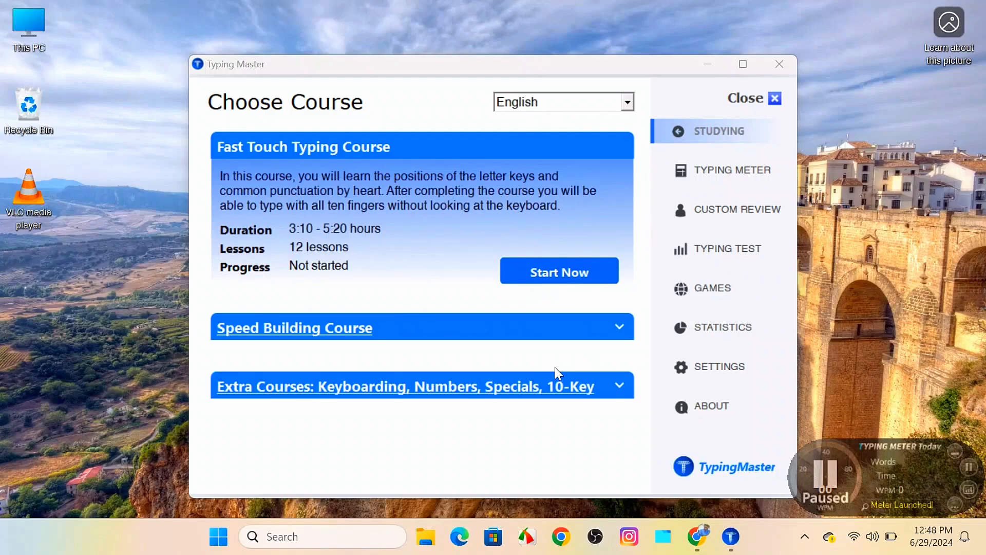
{"action": "mouse_move", "coordinate": [582, 279]}
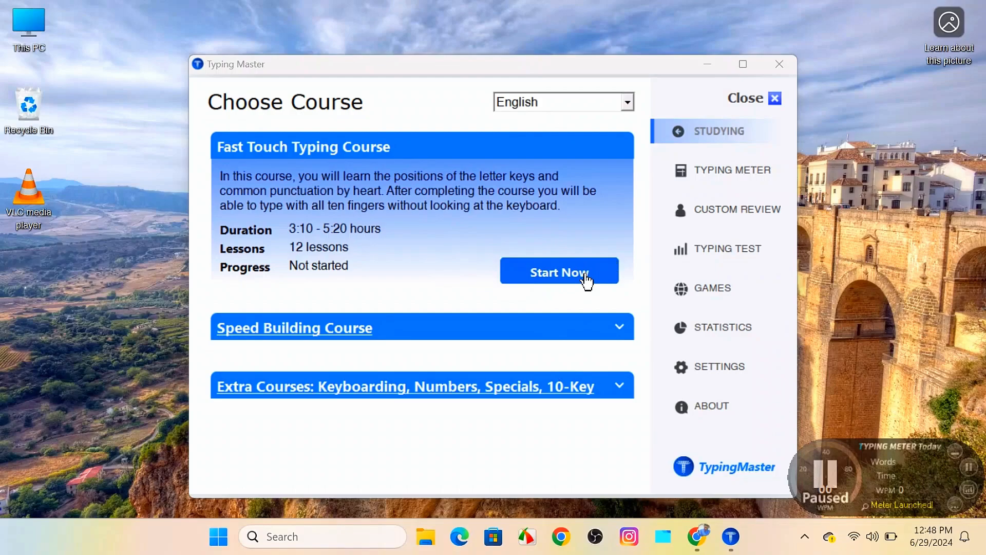